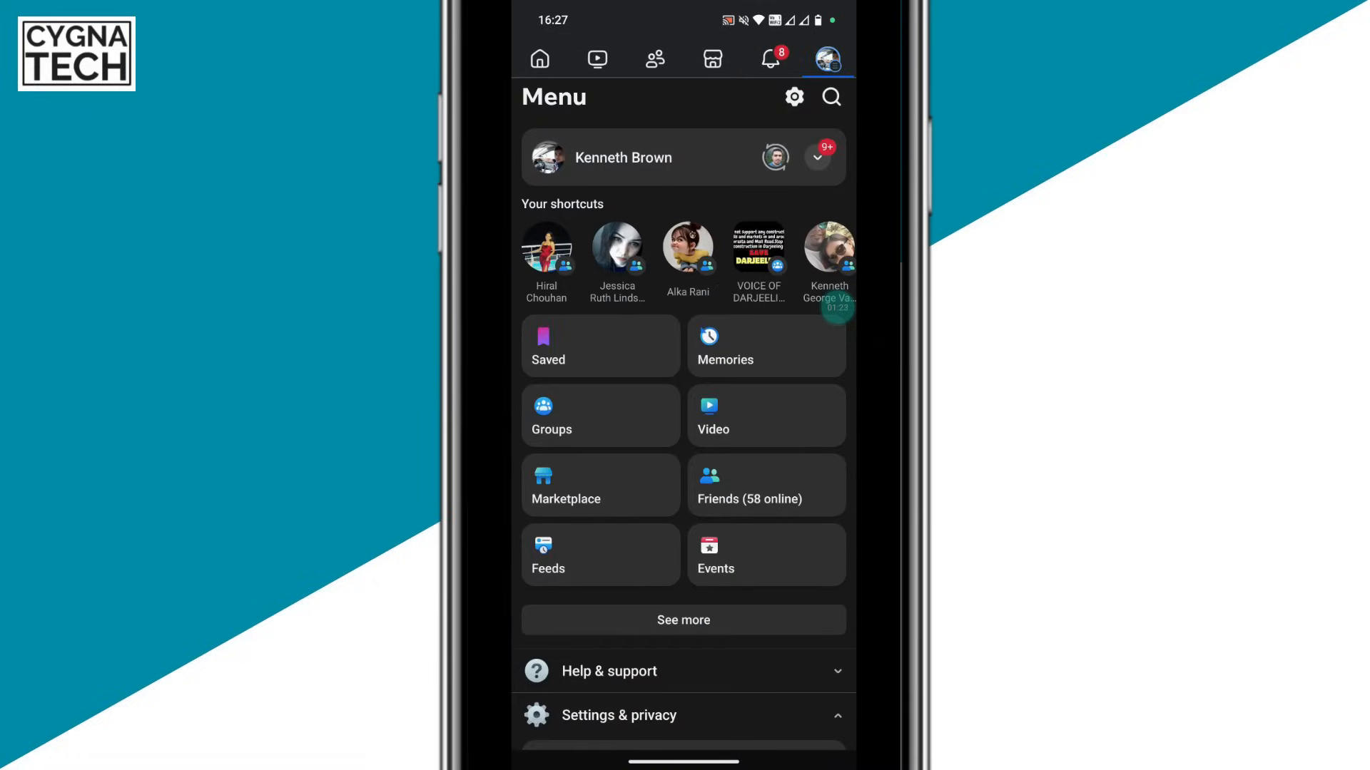
- Open Settings & privacy and scroll down to the Your activity section
left_click(618, 716)
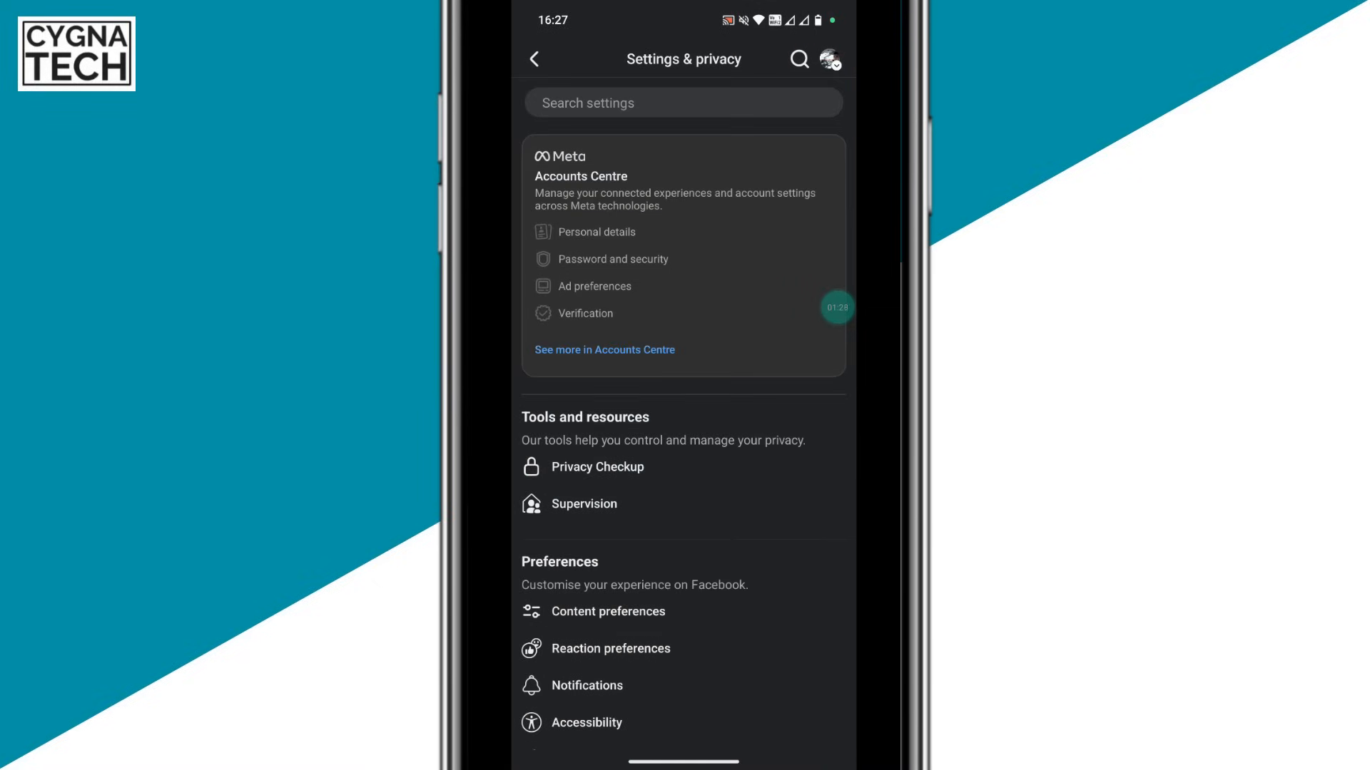
scroll("down", 3)
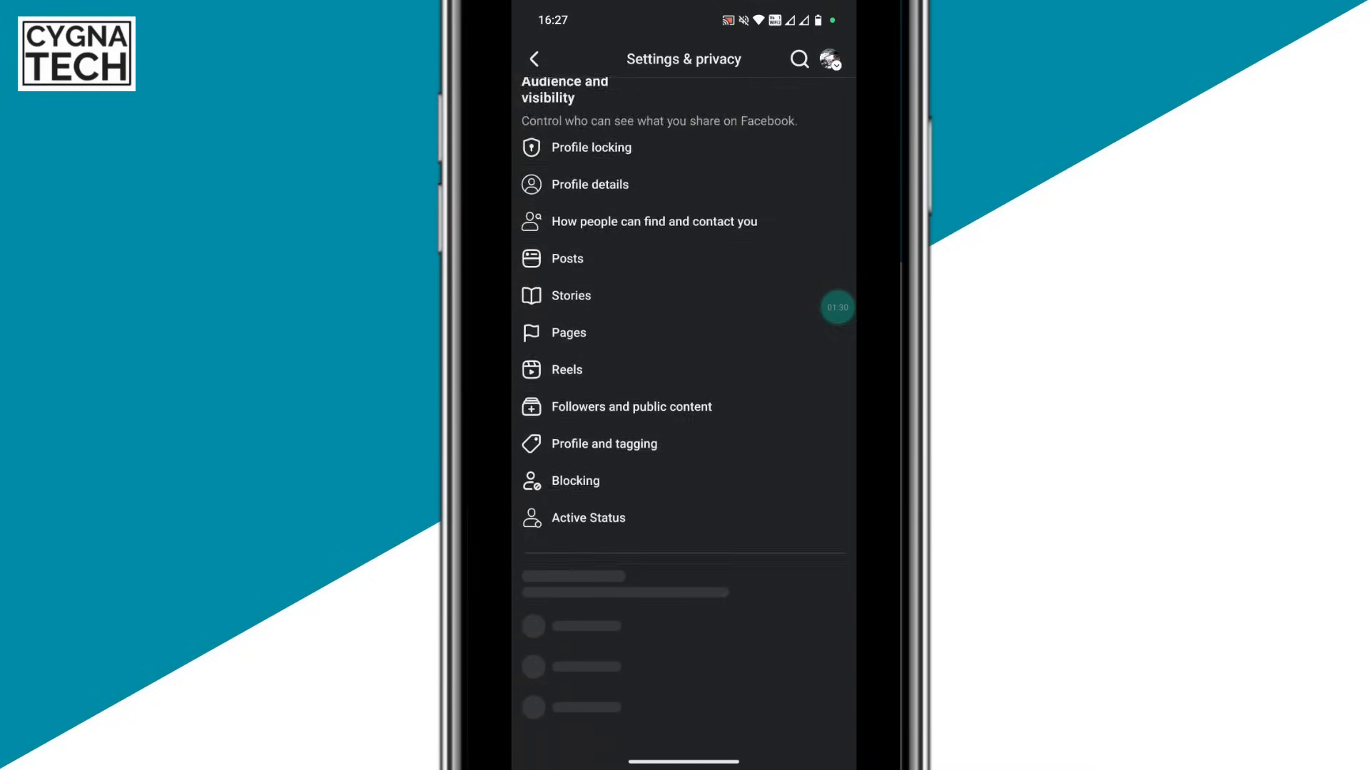
scroll("down", 3)
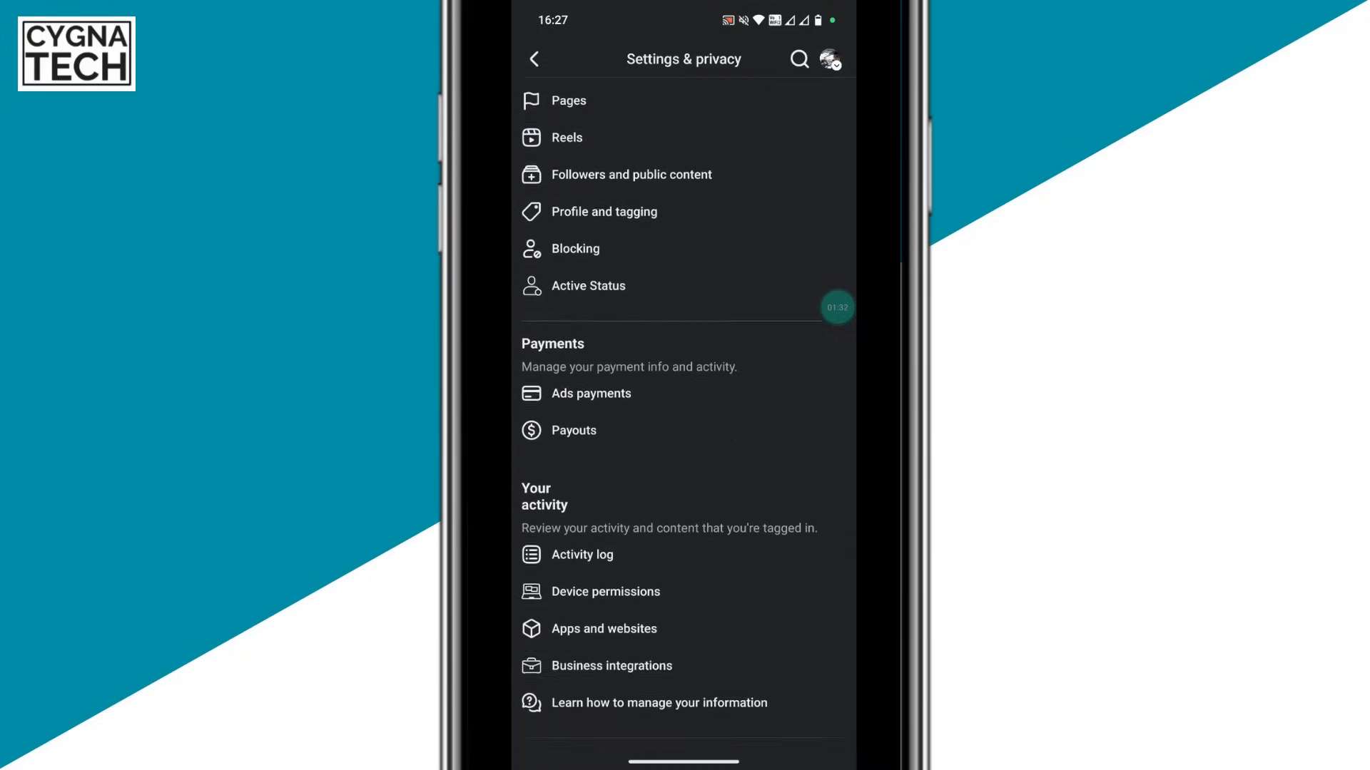
scroll("down", 3)
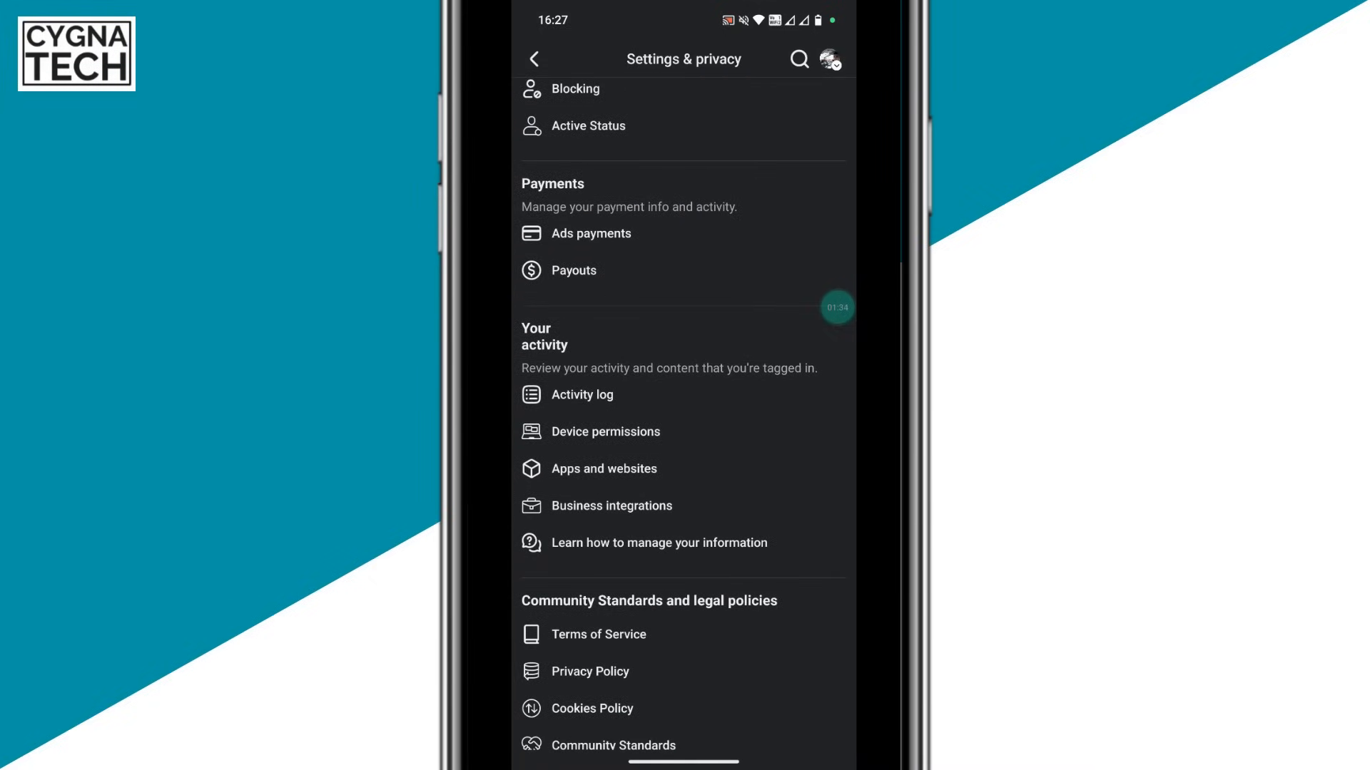
- Open Activity log, expand Your Facebook activity, and reach Comments under Comments and reactions
left_click(582, 395)
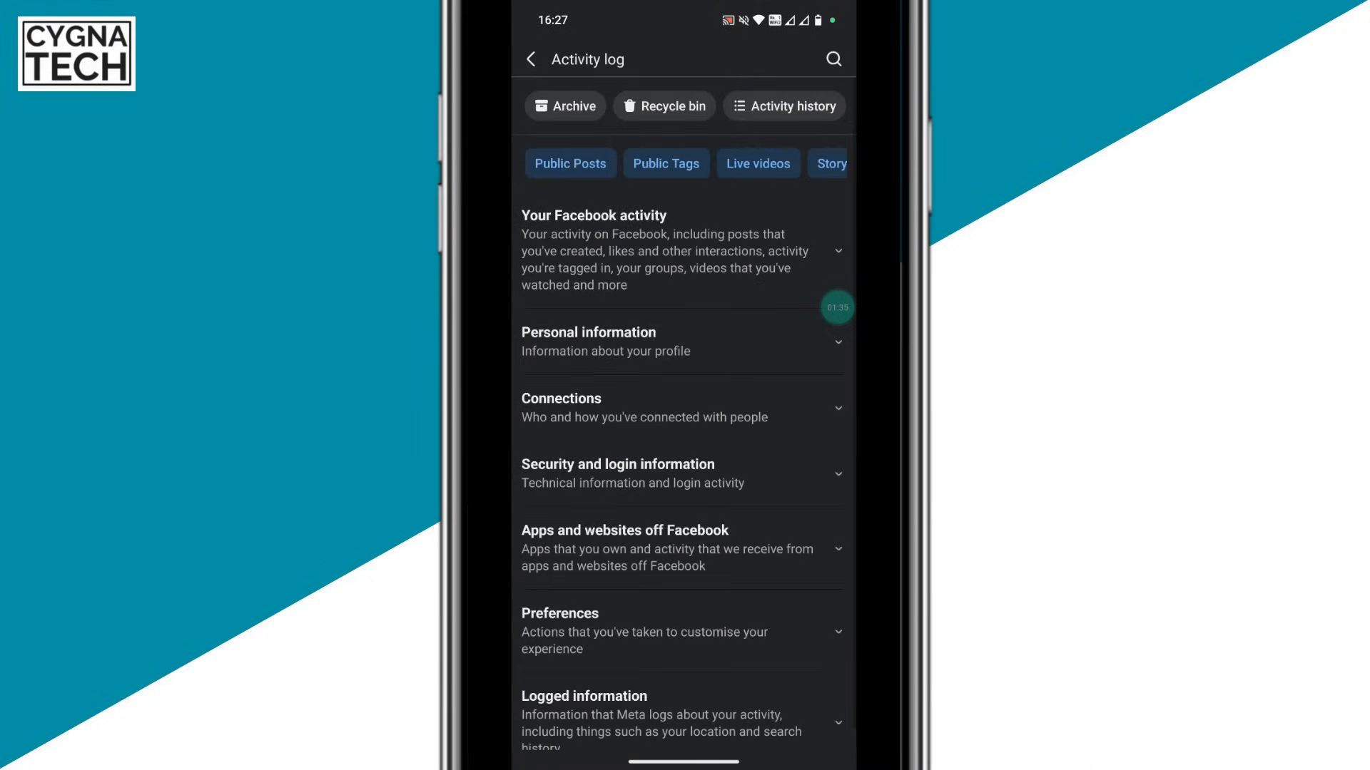
scroll("down", 3)
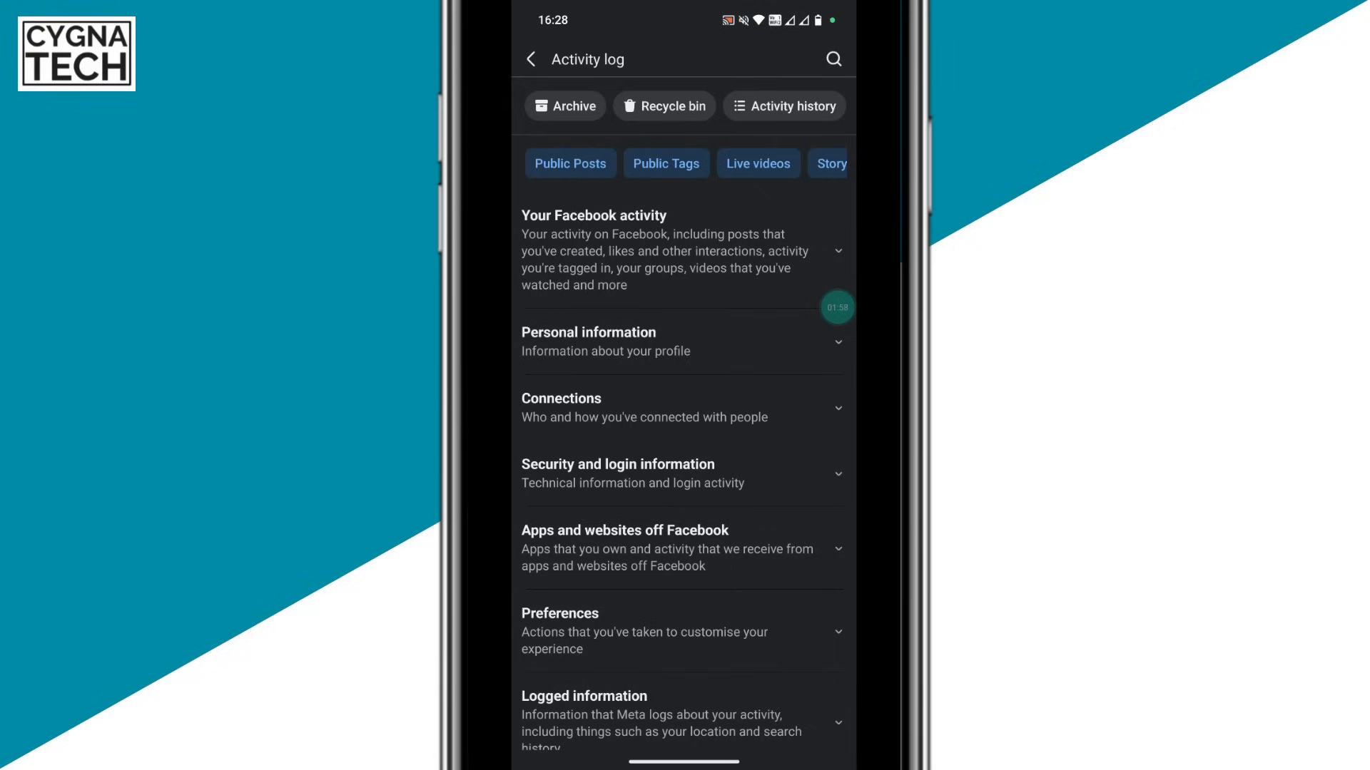
left_click(837, 251)
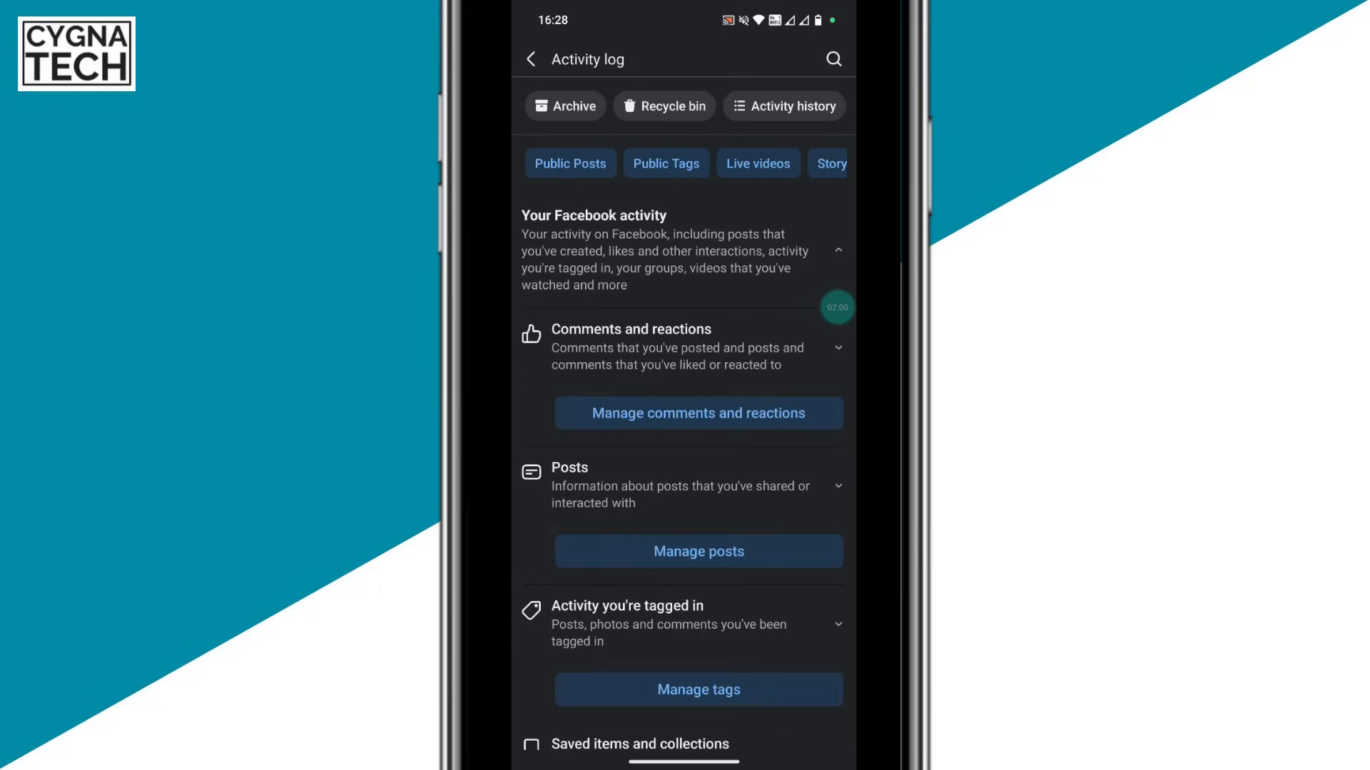
scroll("down", 3)
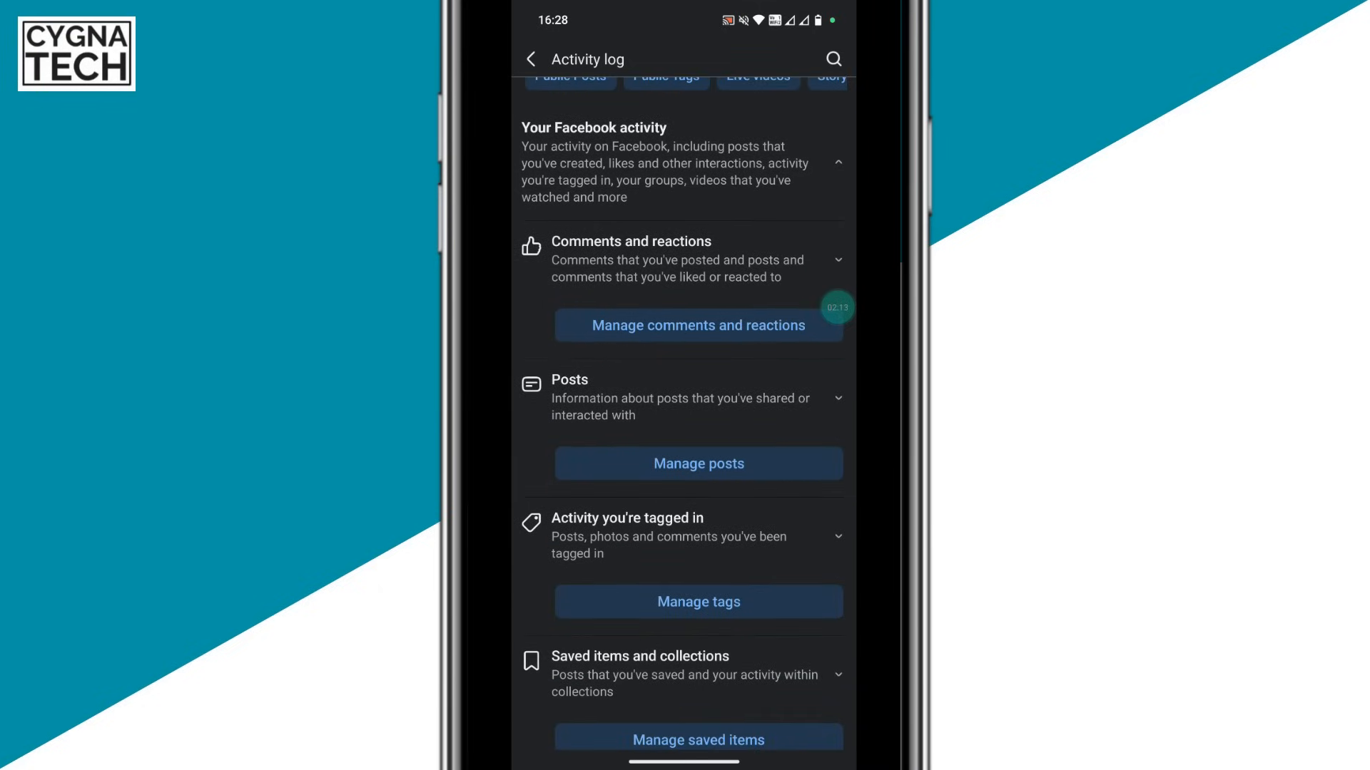
scroll("down", 3)
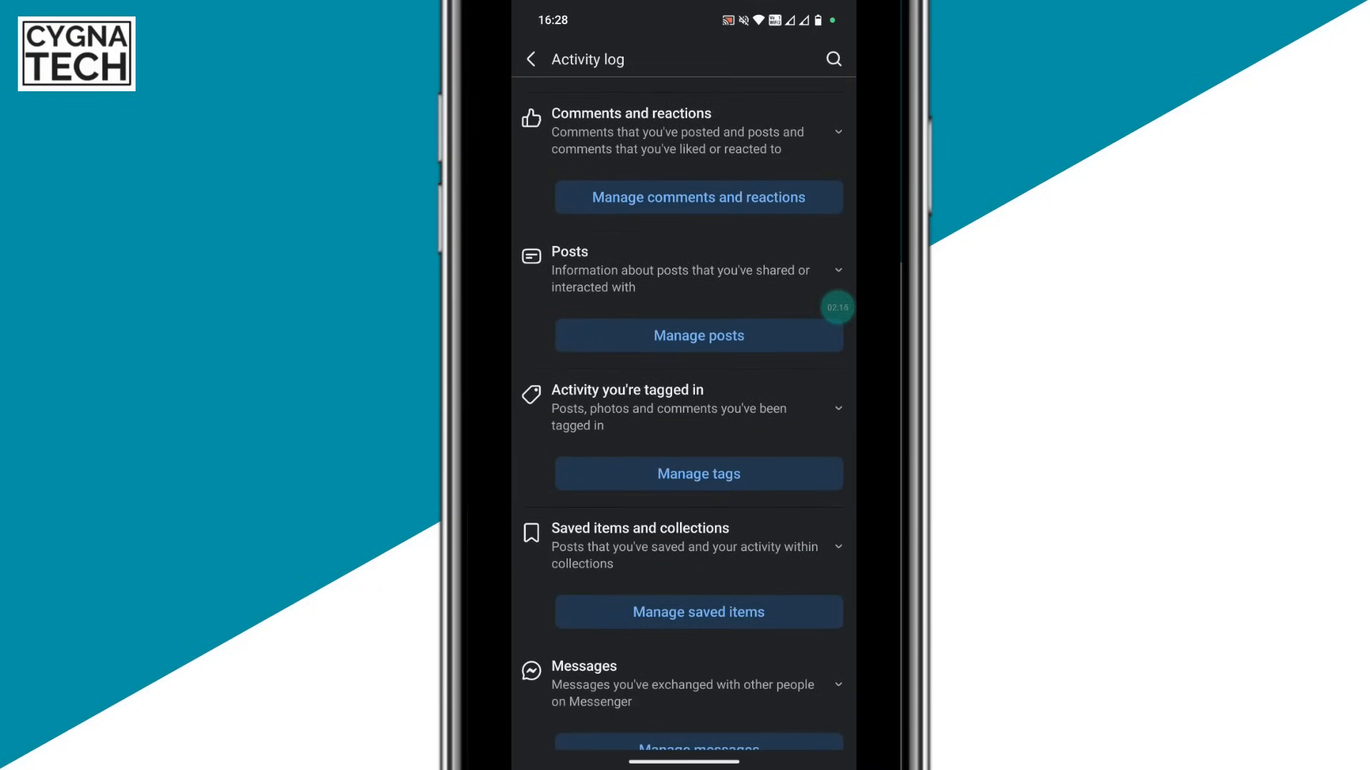
scroll("down", 3)
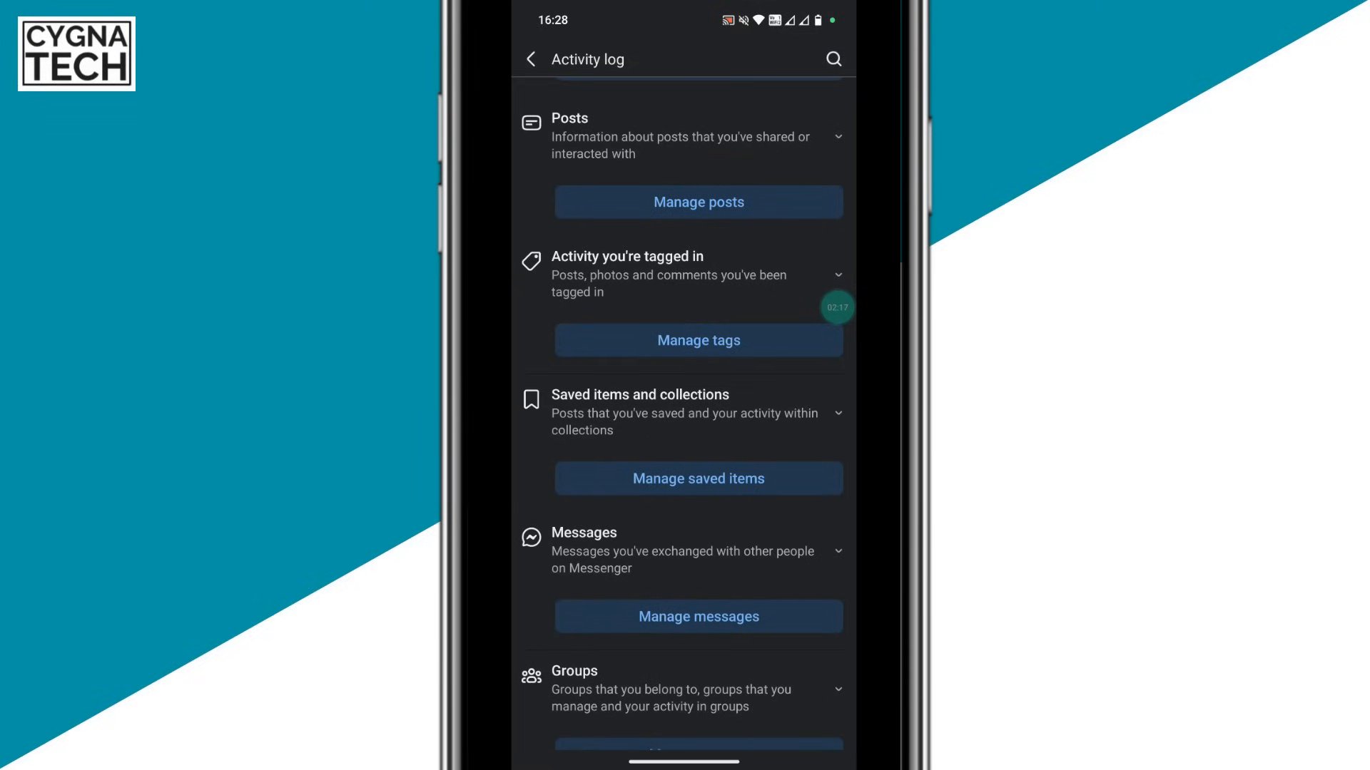
scroll("down", 3)
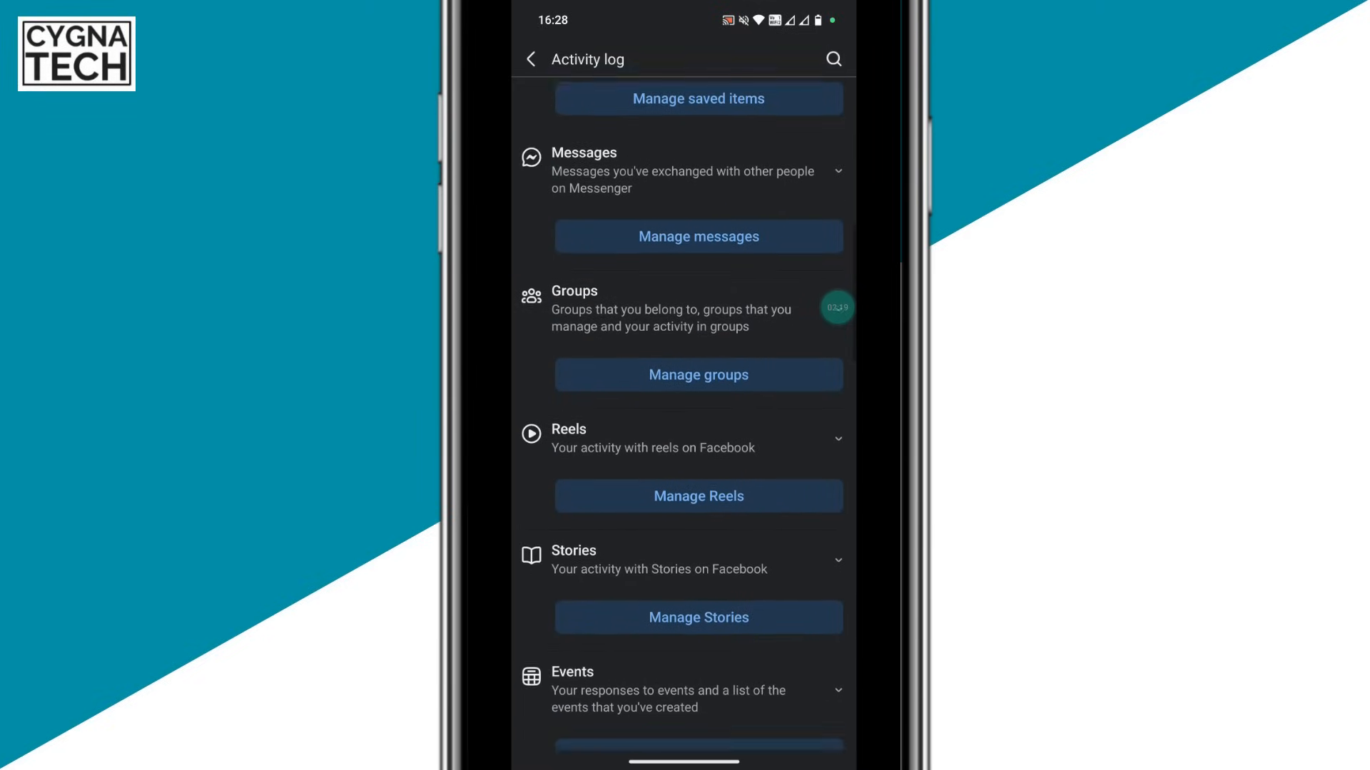
scroll("down", 3)
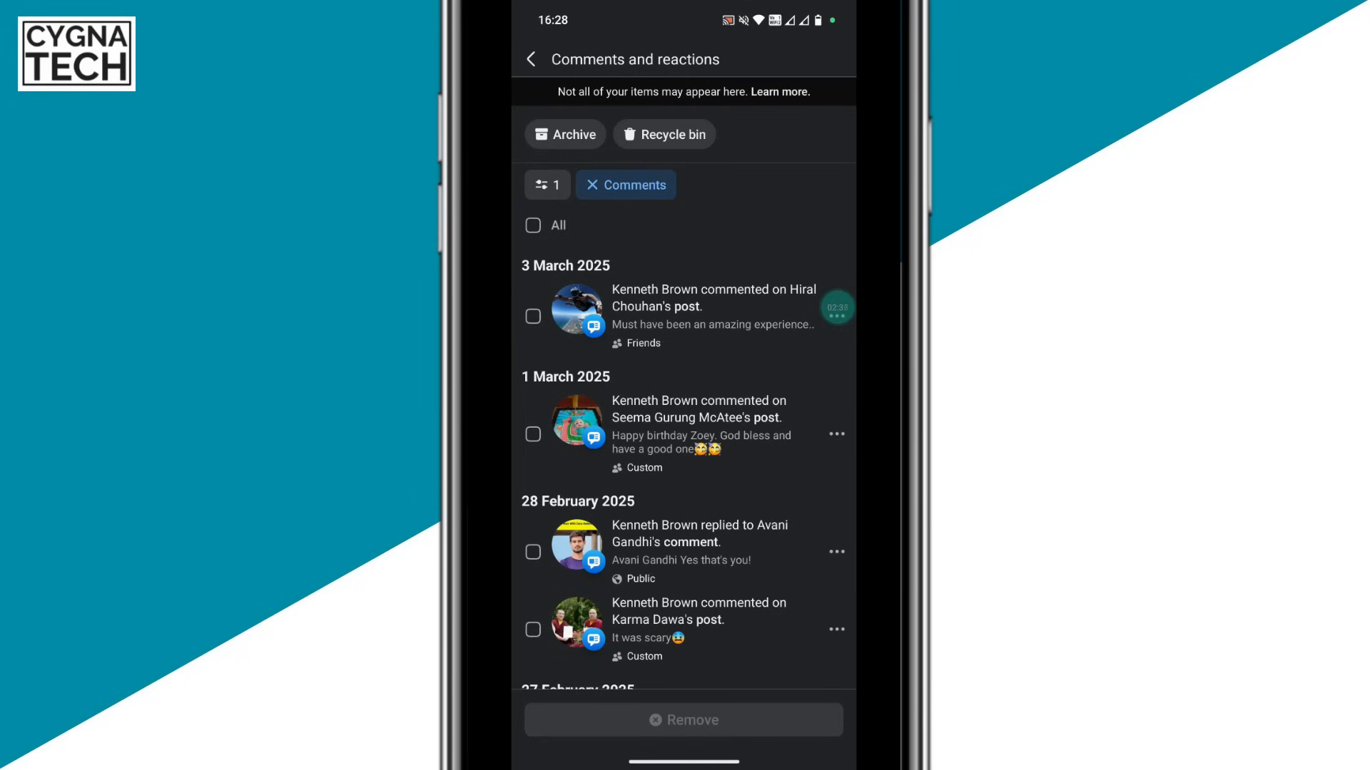
- Remove the 3 March comment via its ••• menu and filter to Likes and reactions
left_click(533, 226)
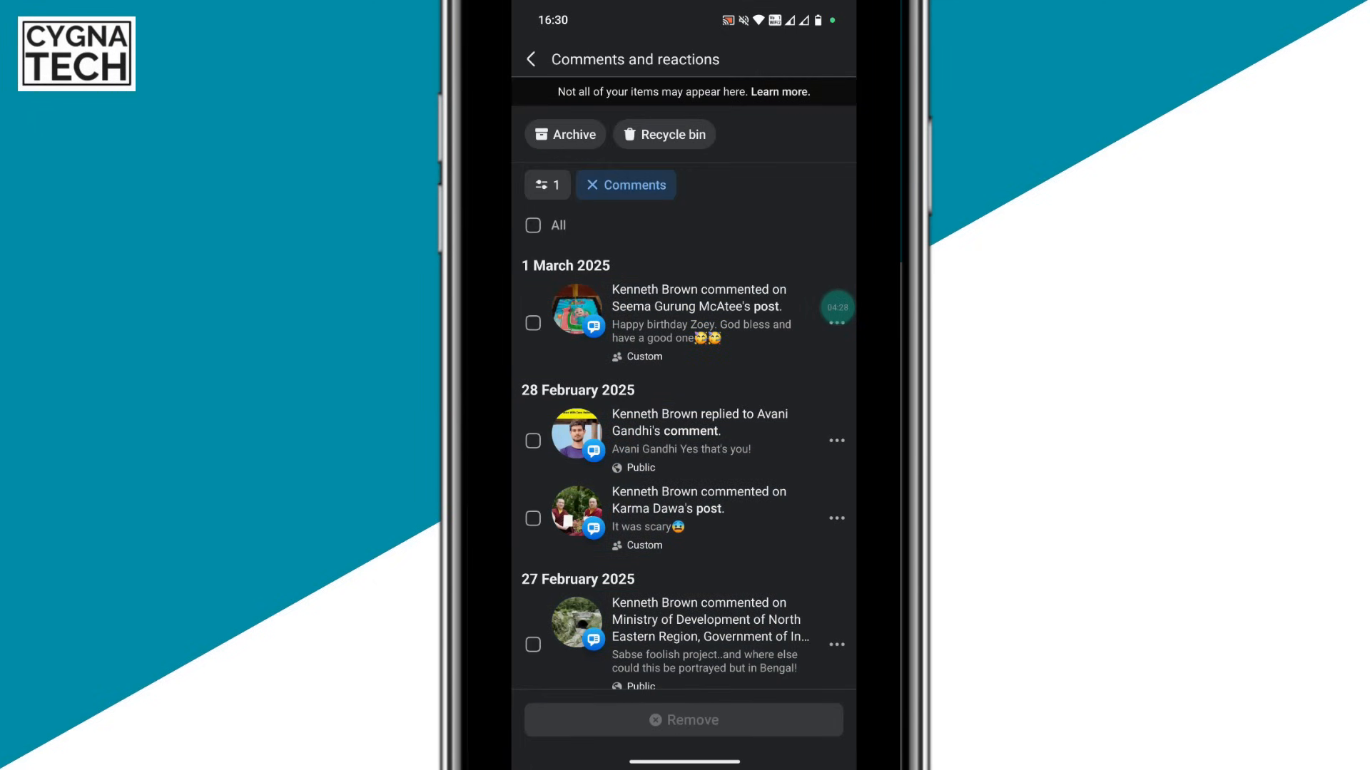
scroll("down", 3)
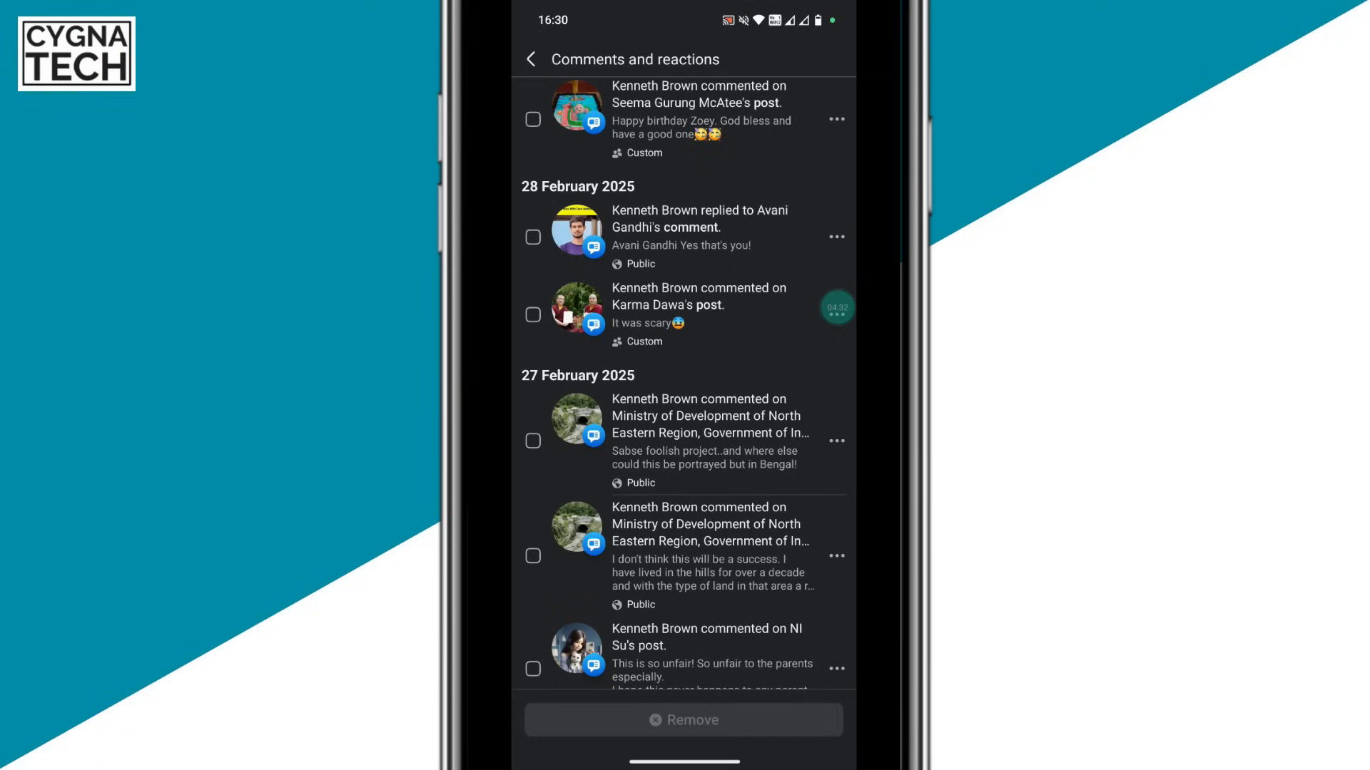
left_click(531, 59)
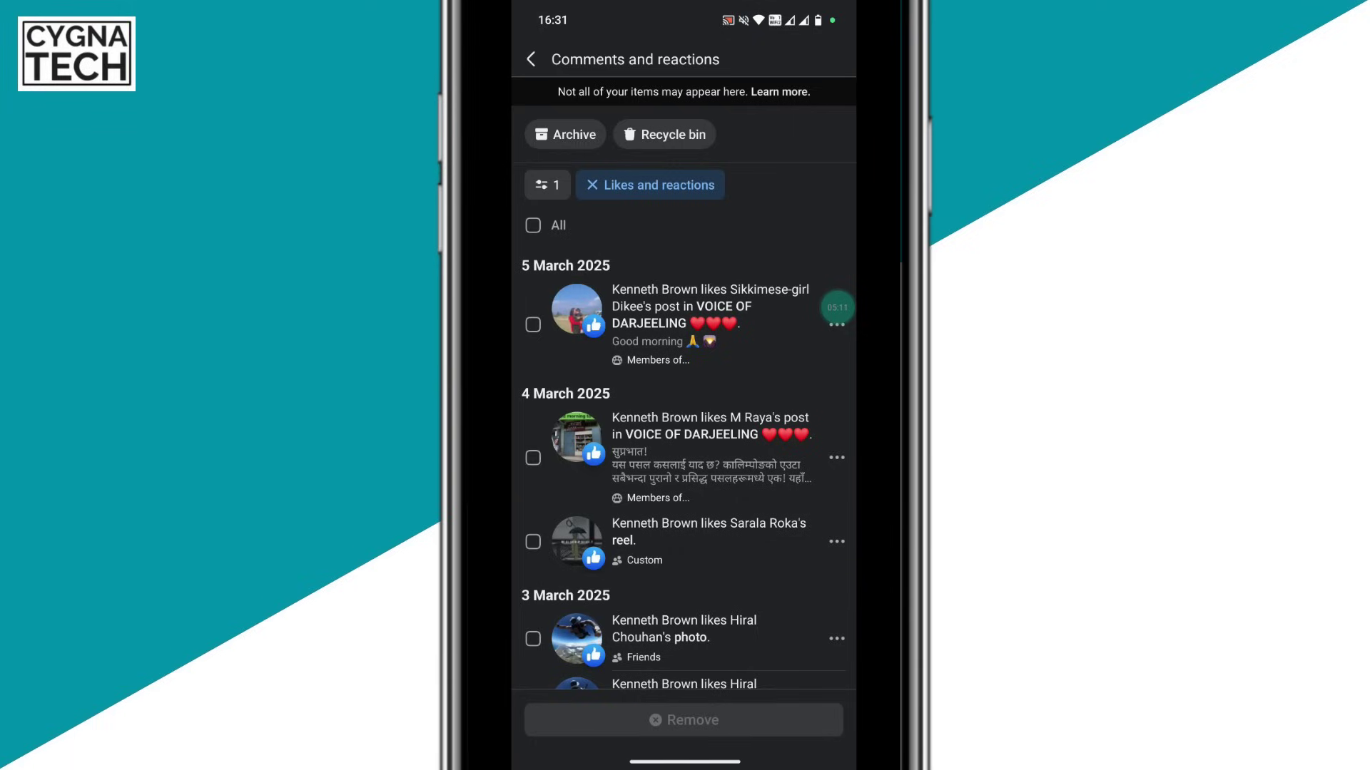
- Tick and remove the 5 March like, moving on to Your posts, photos and videos
left_click(532, 324)
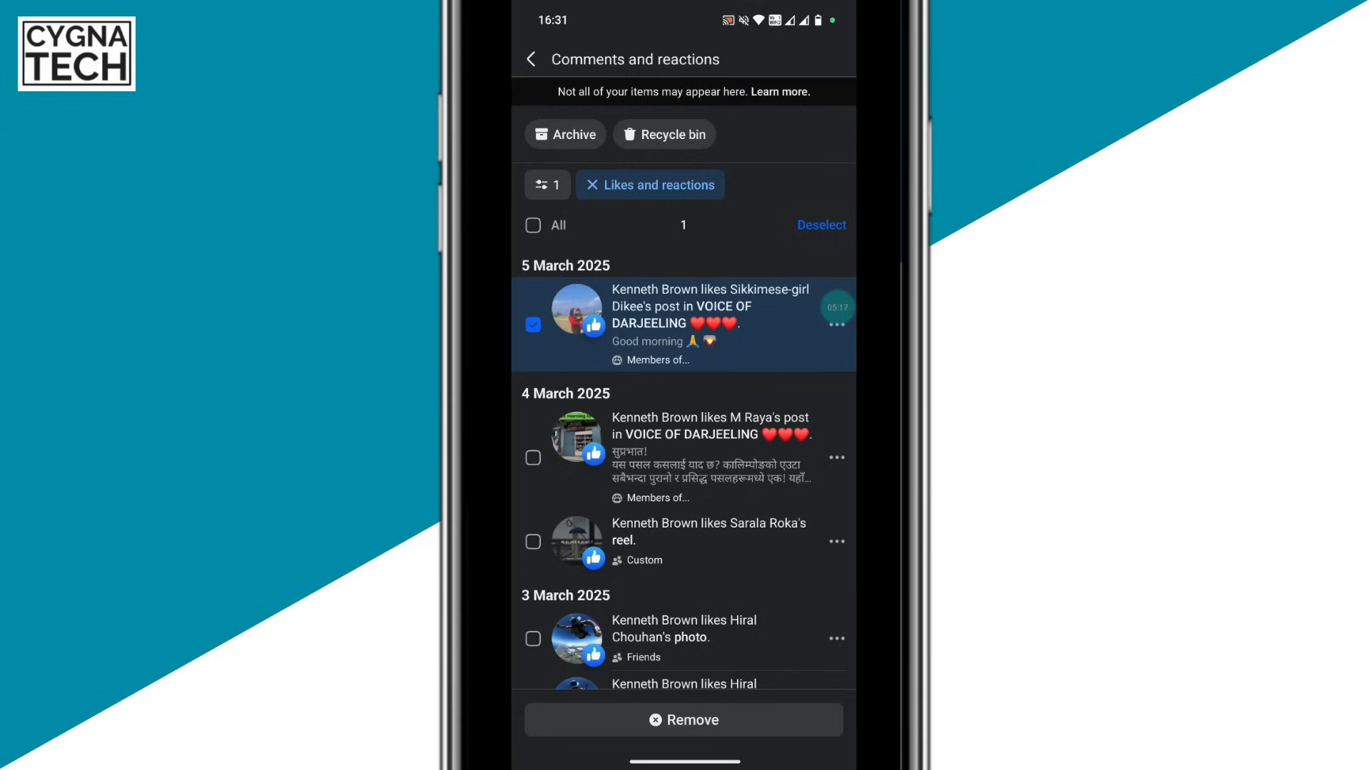
left_click(531, 59)
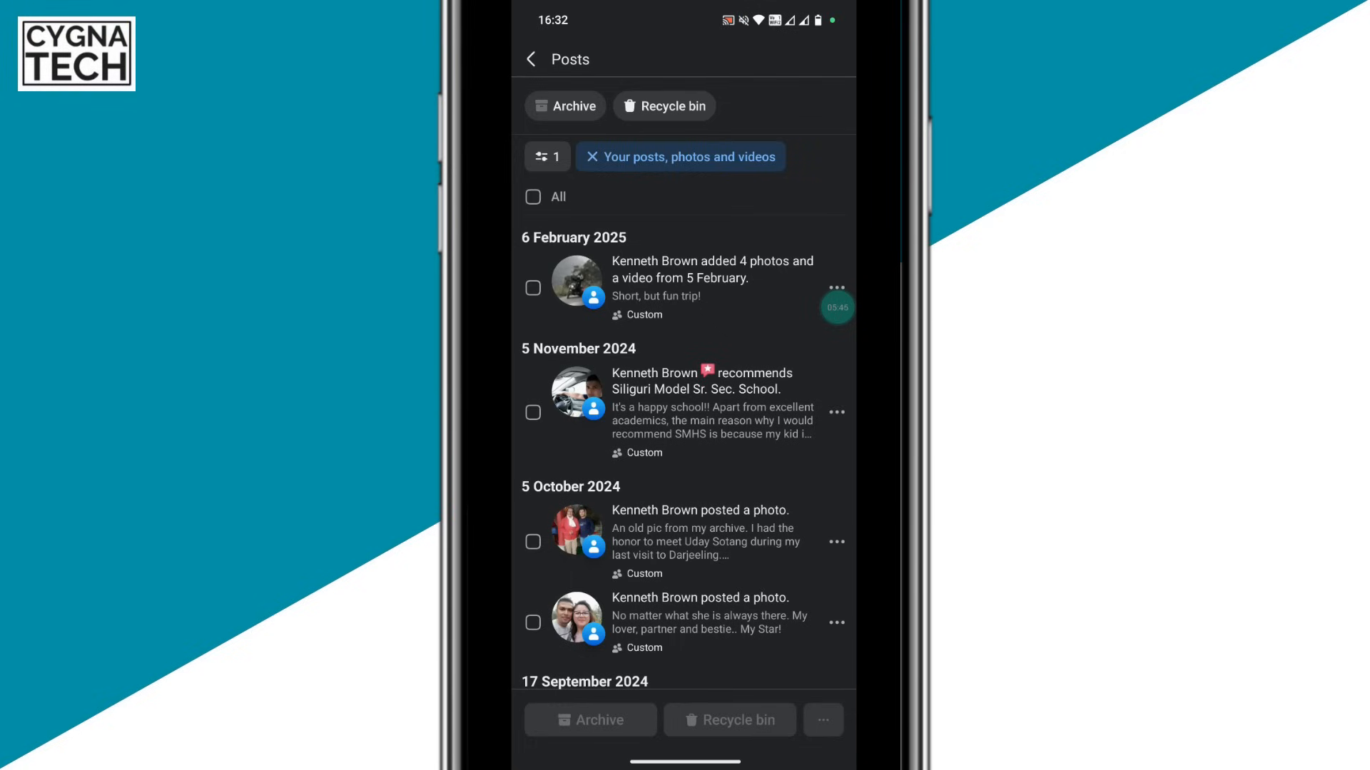
- Tick the 5 November 2024 post, then All to select every post, and return to Activity log
left_click(533, 413)
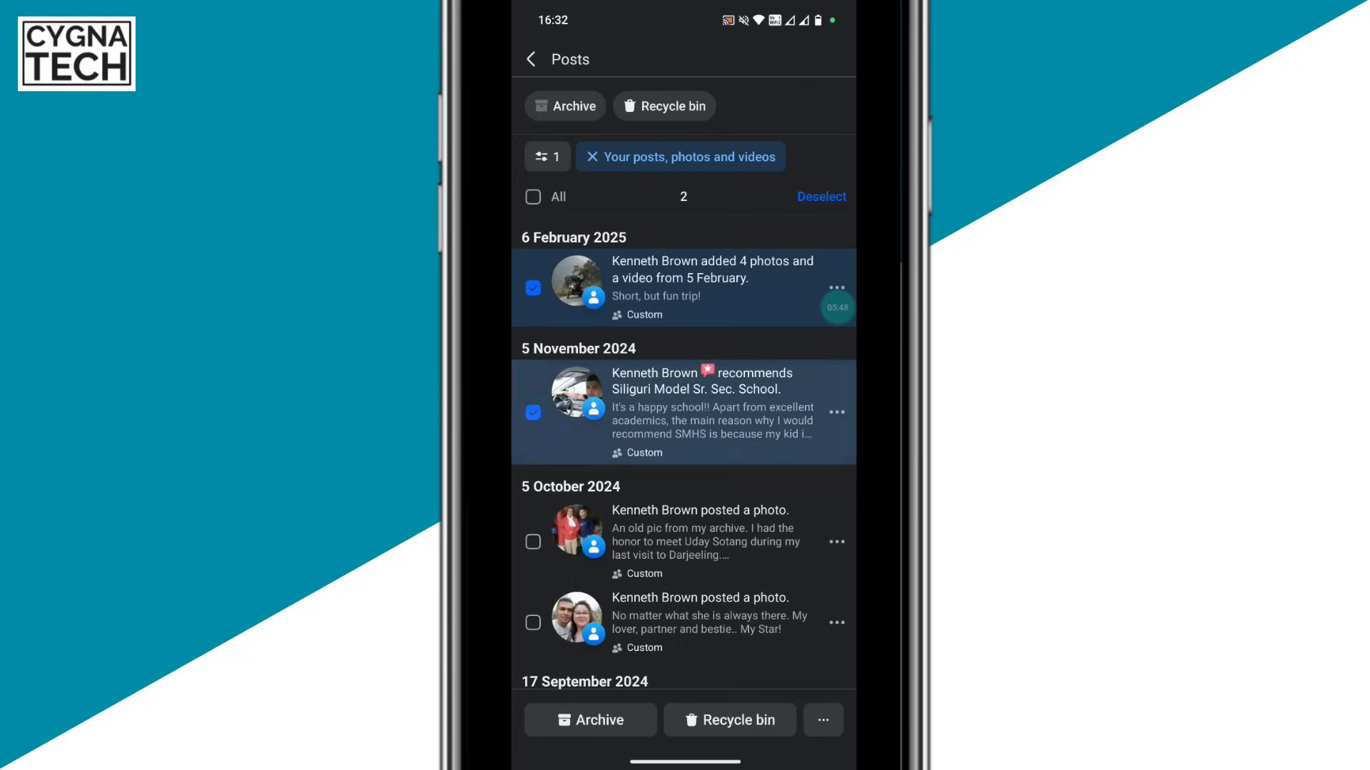
left_click(533, 197)
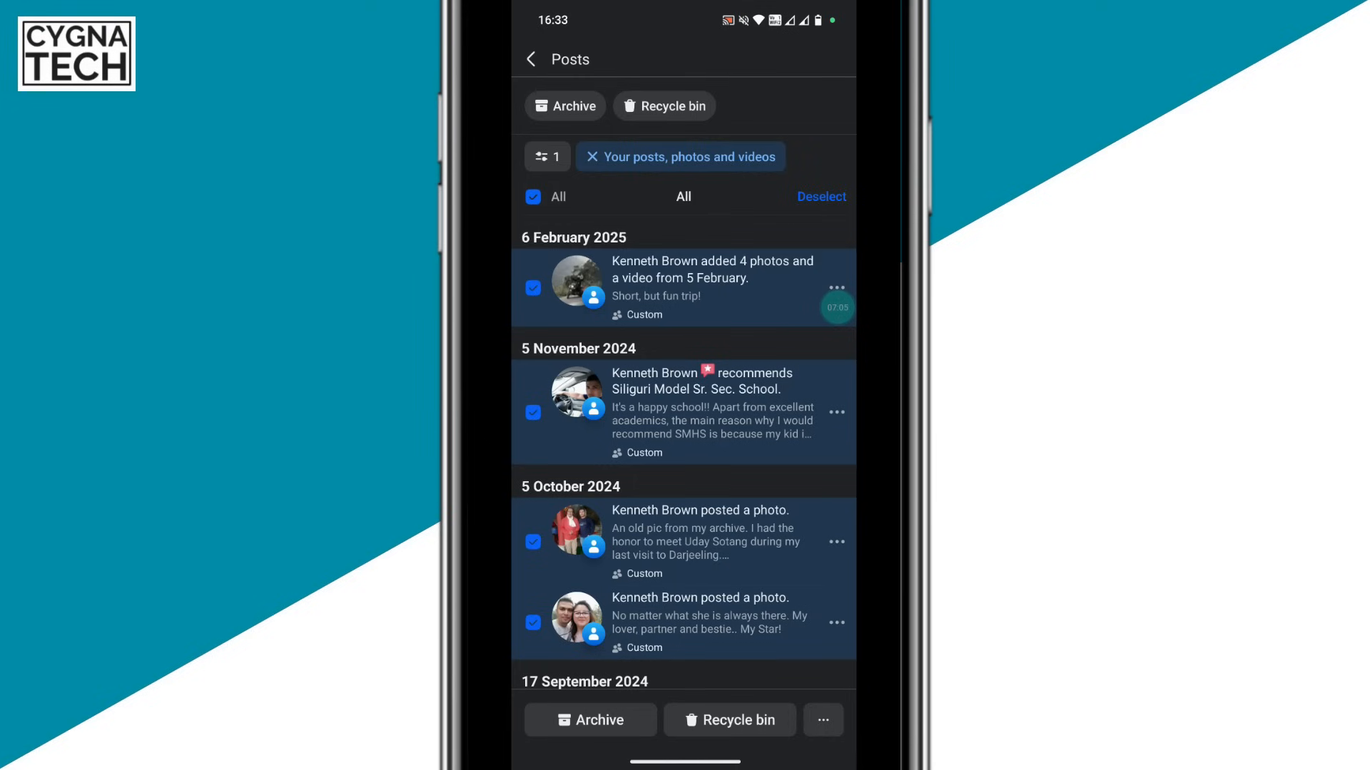
scroll("down", 3)
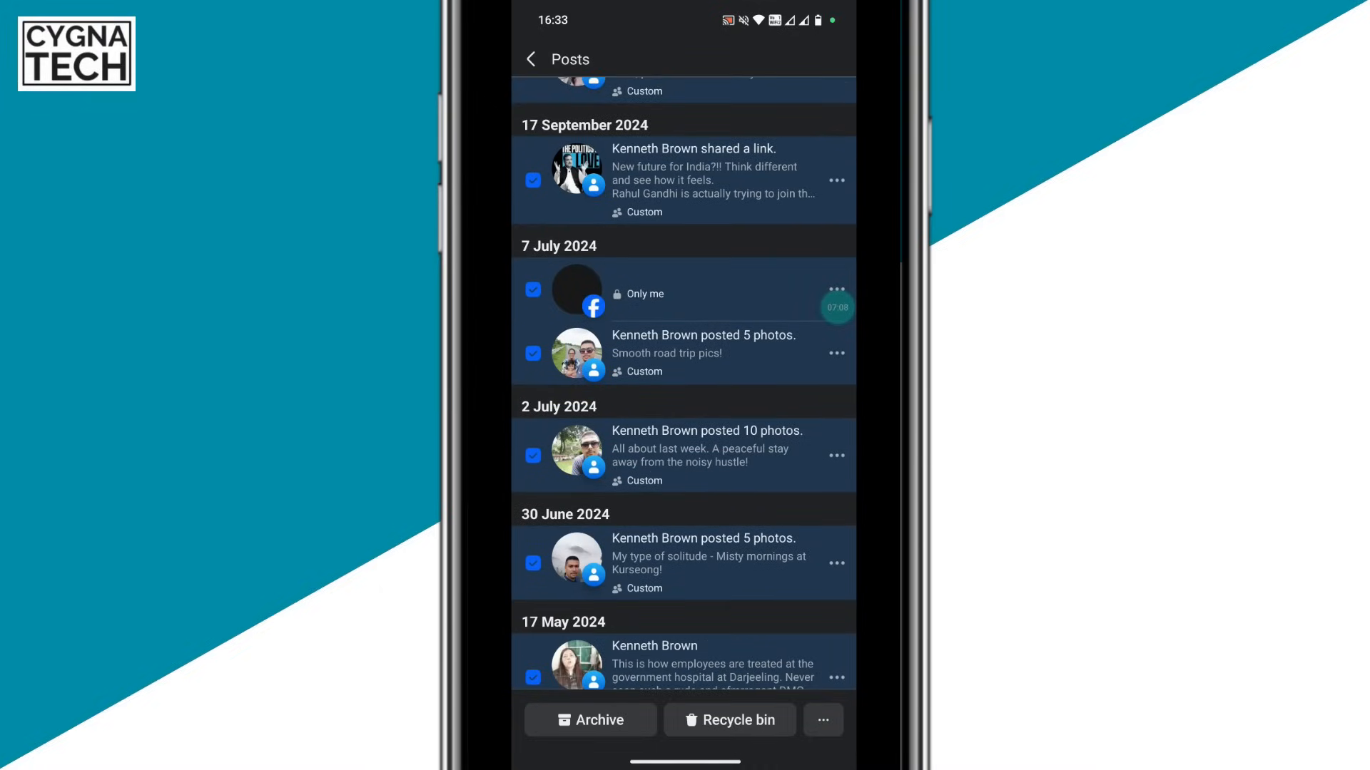
scroll("down", 3)
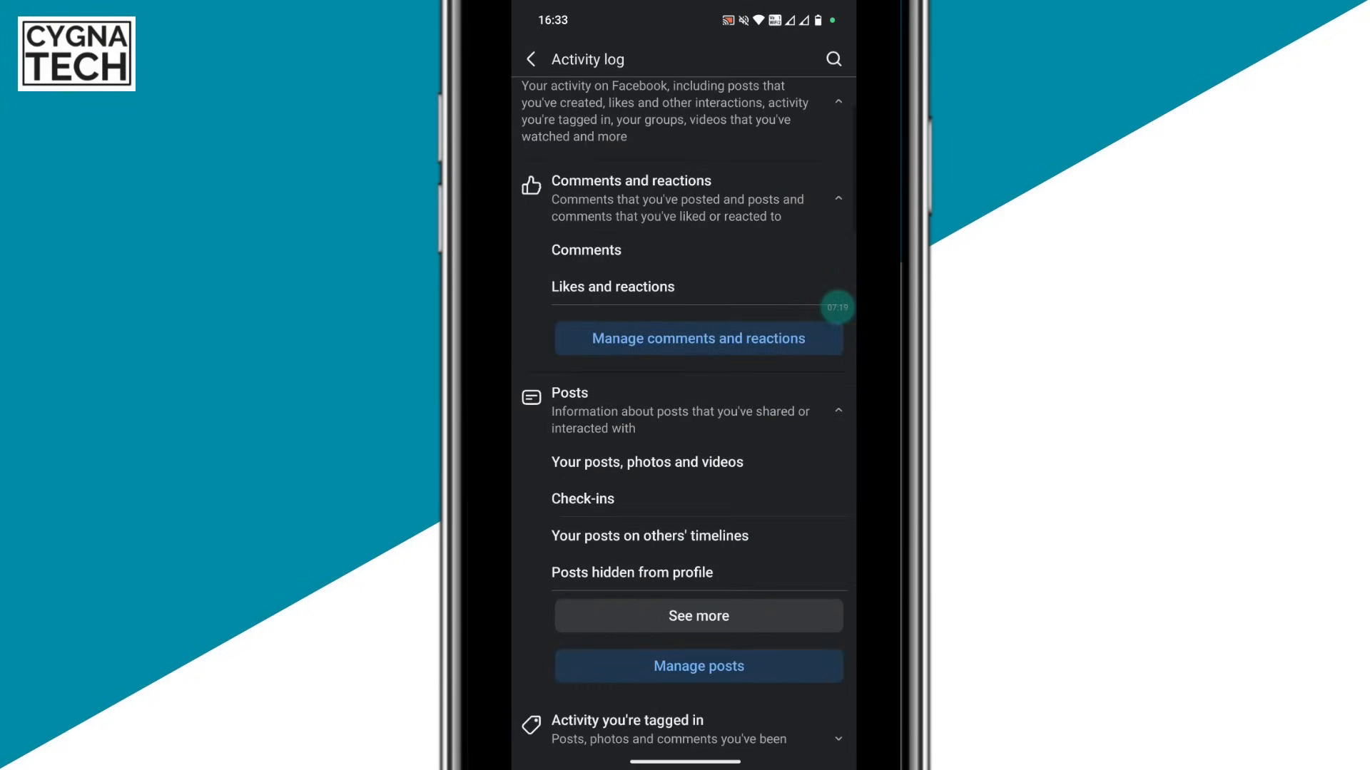
- Scroll down and open Manage tags under Activity you're tagged in
scroll("down", 3)
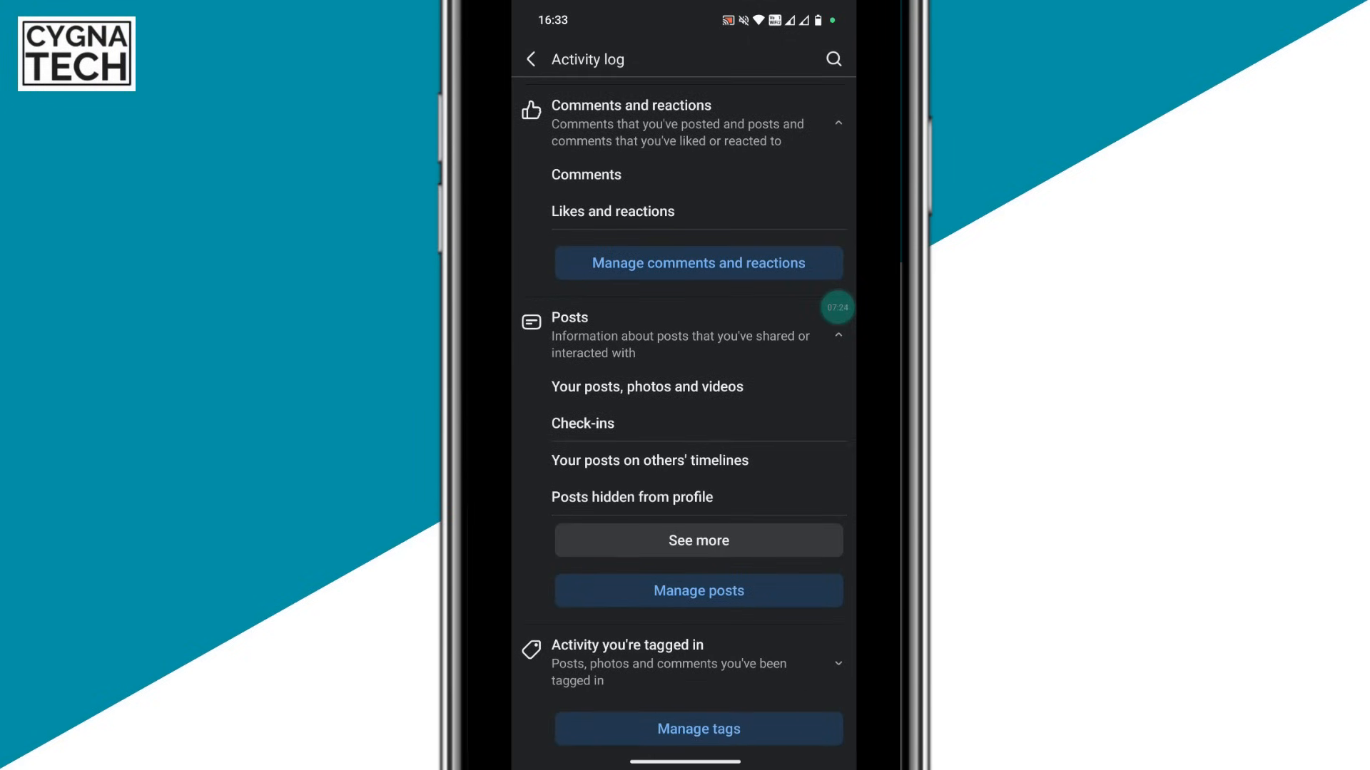
scroll("down", 3)
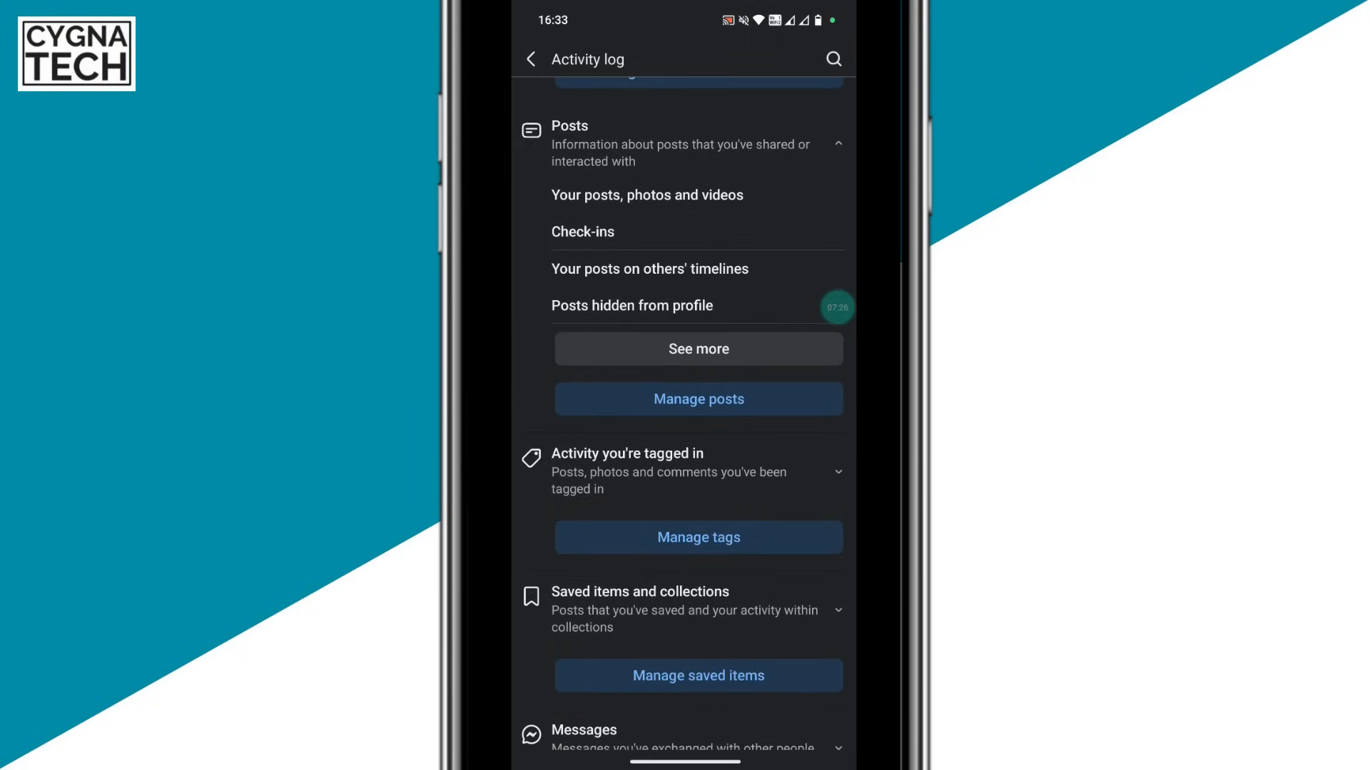
left_click(838, 472)
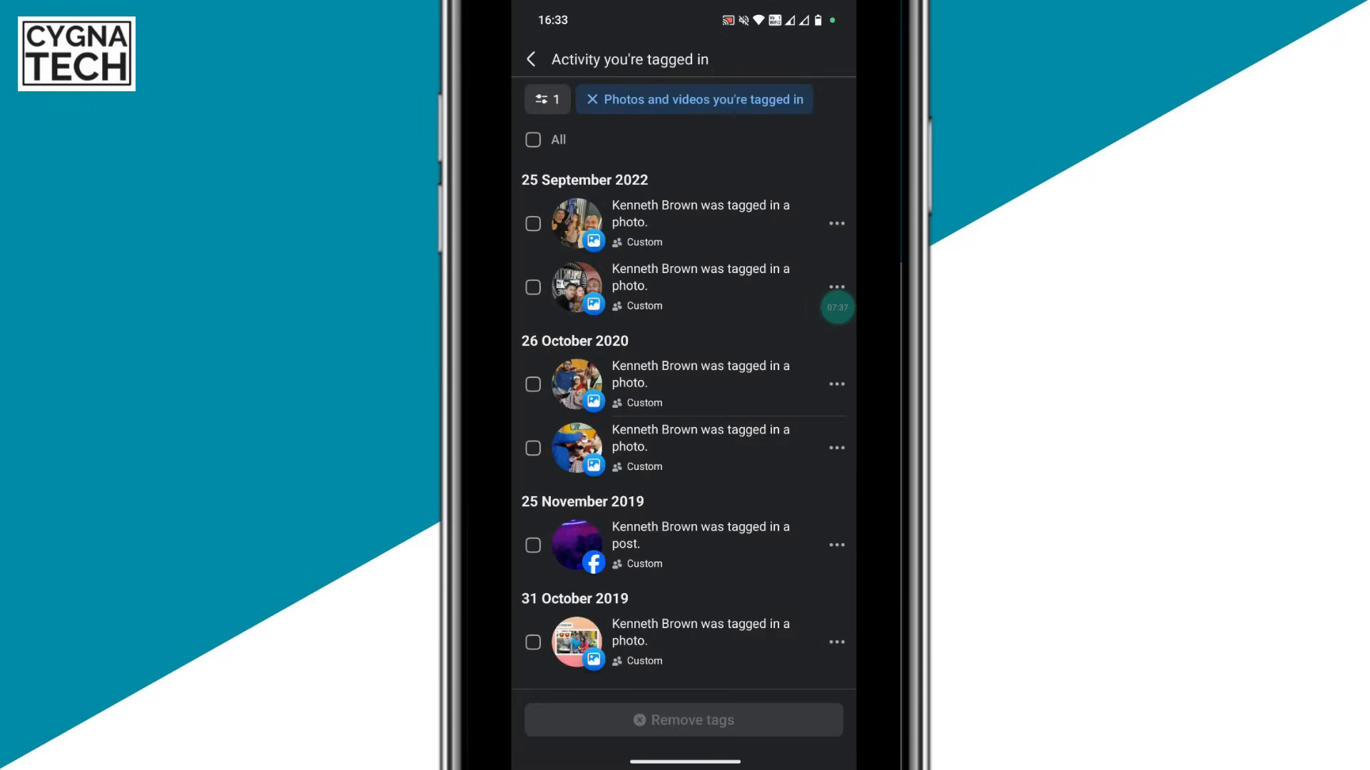
- Tick the September 2022 photos, select All 39 tagged items, and remove their tags
left_click(532, 288)
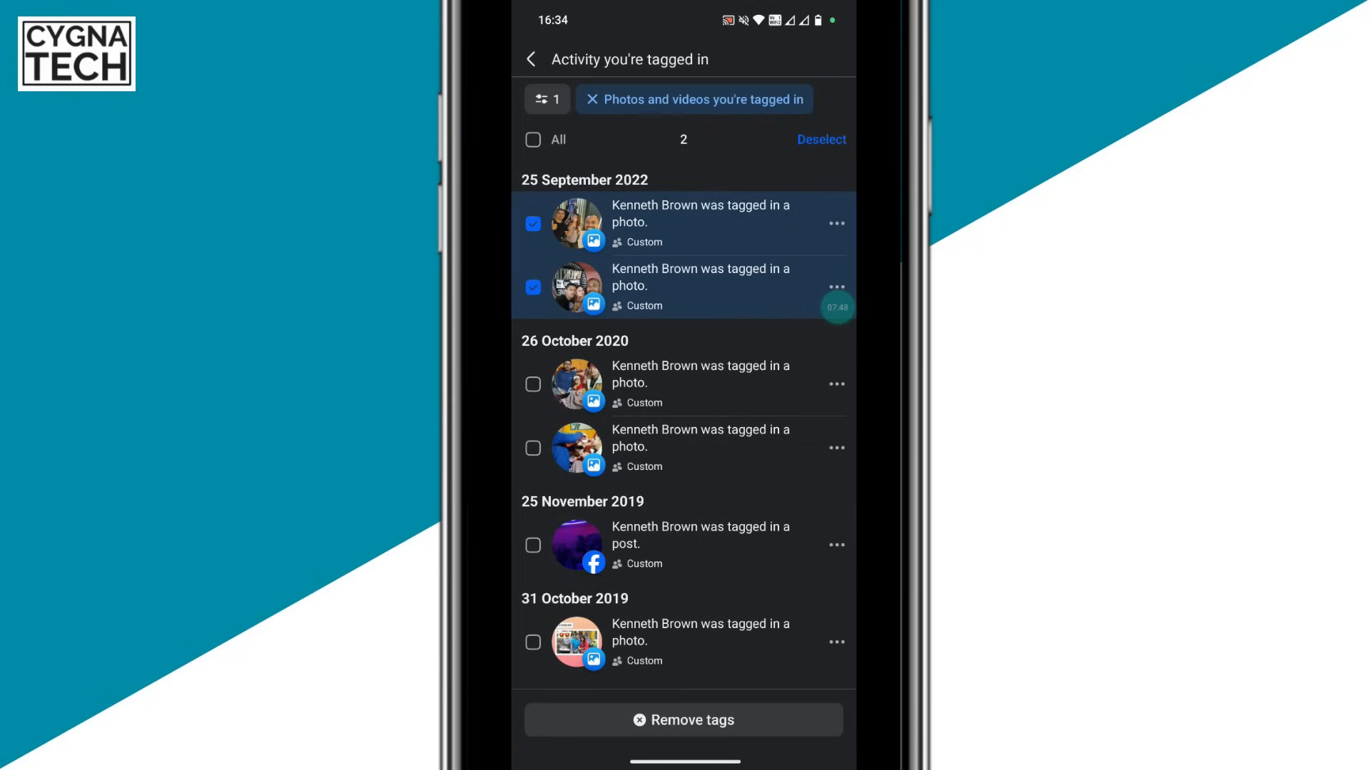
left_click(532, 139)
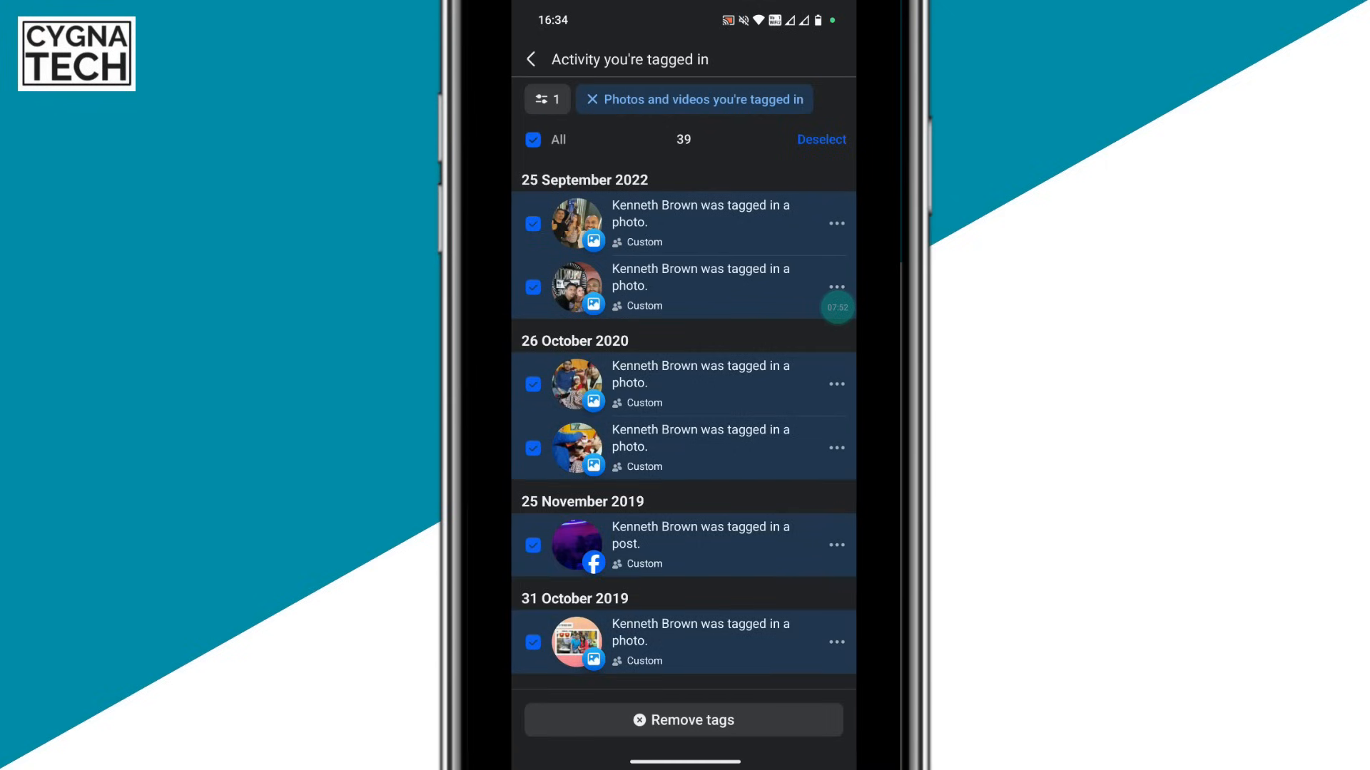
left_click(532, 59)
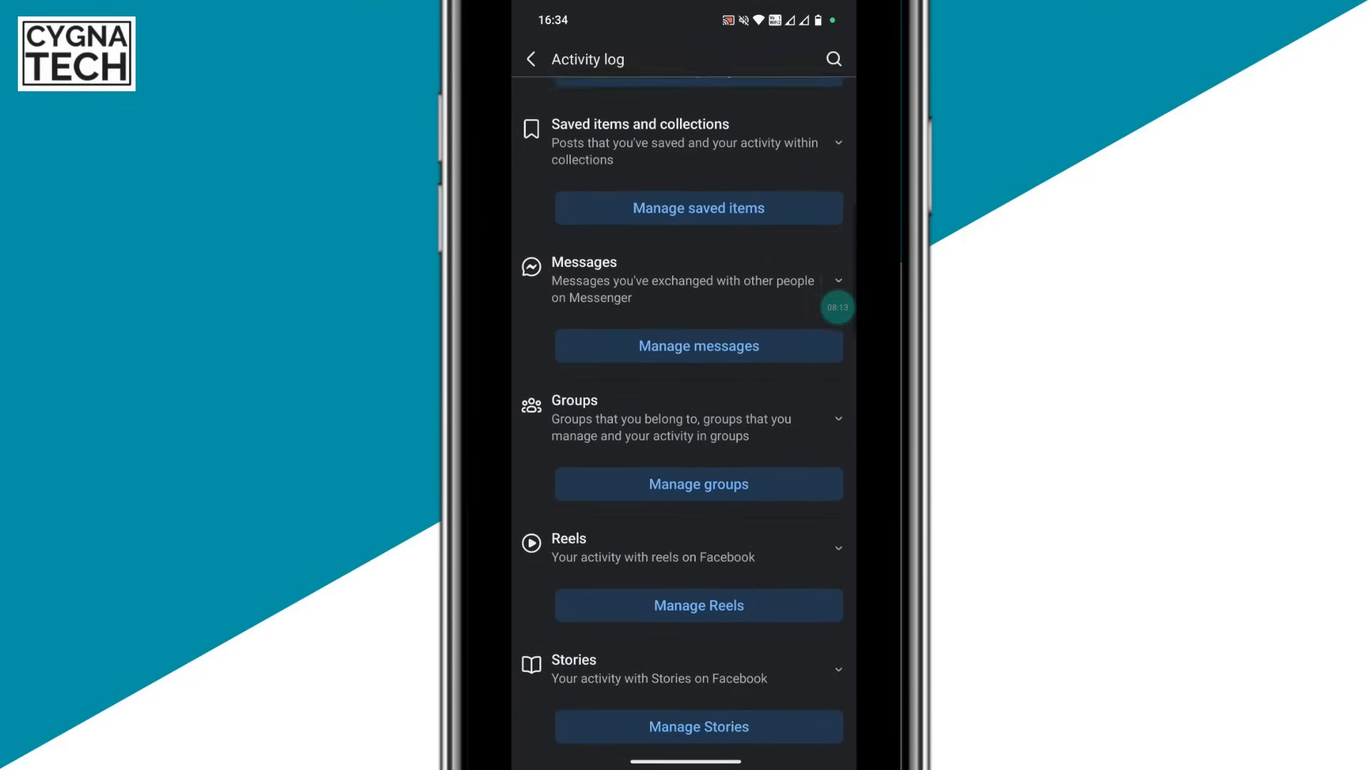
scroll("down", 3)
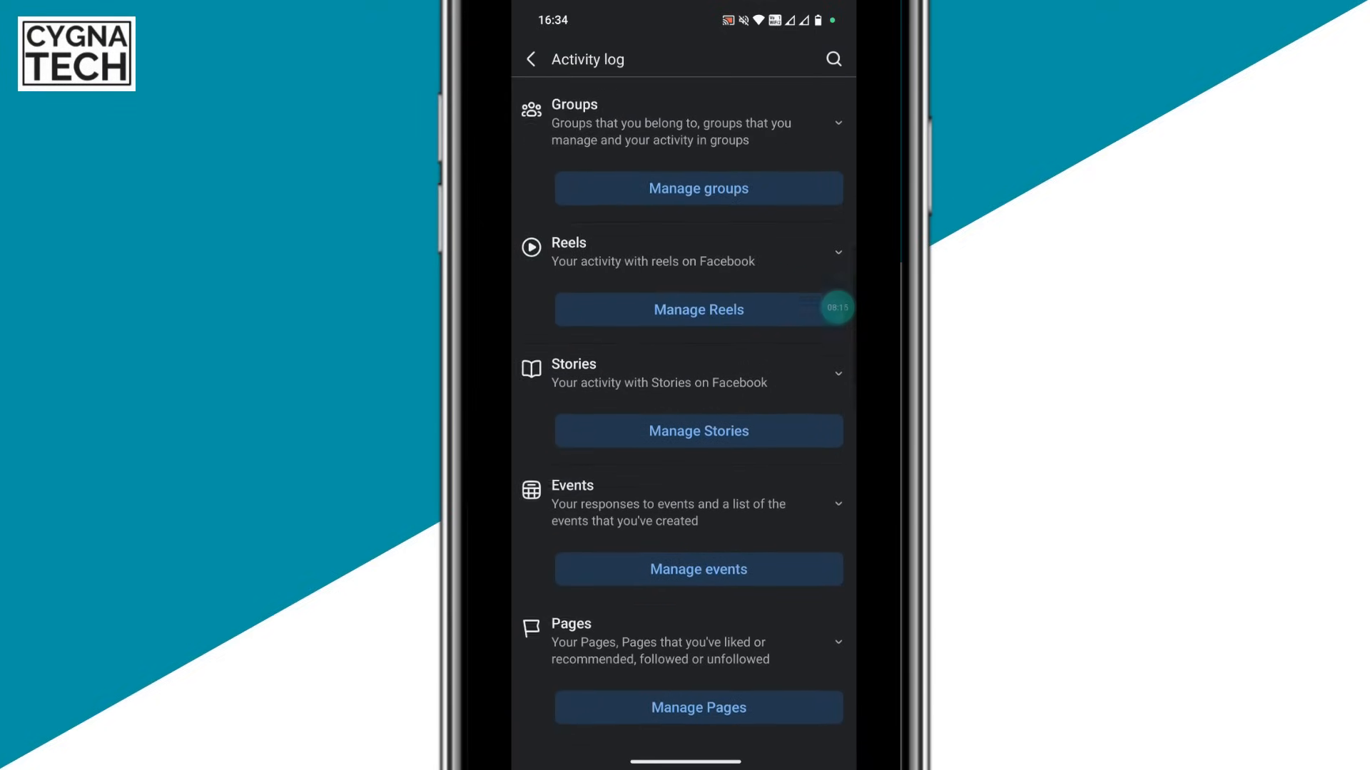
scroll("down", 3)
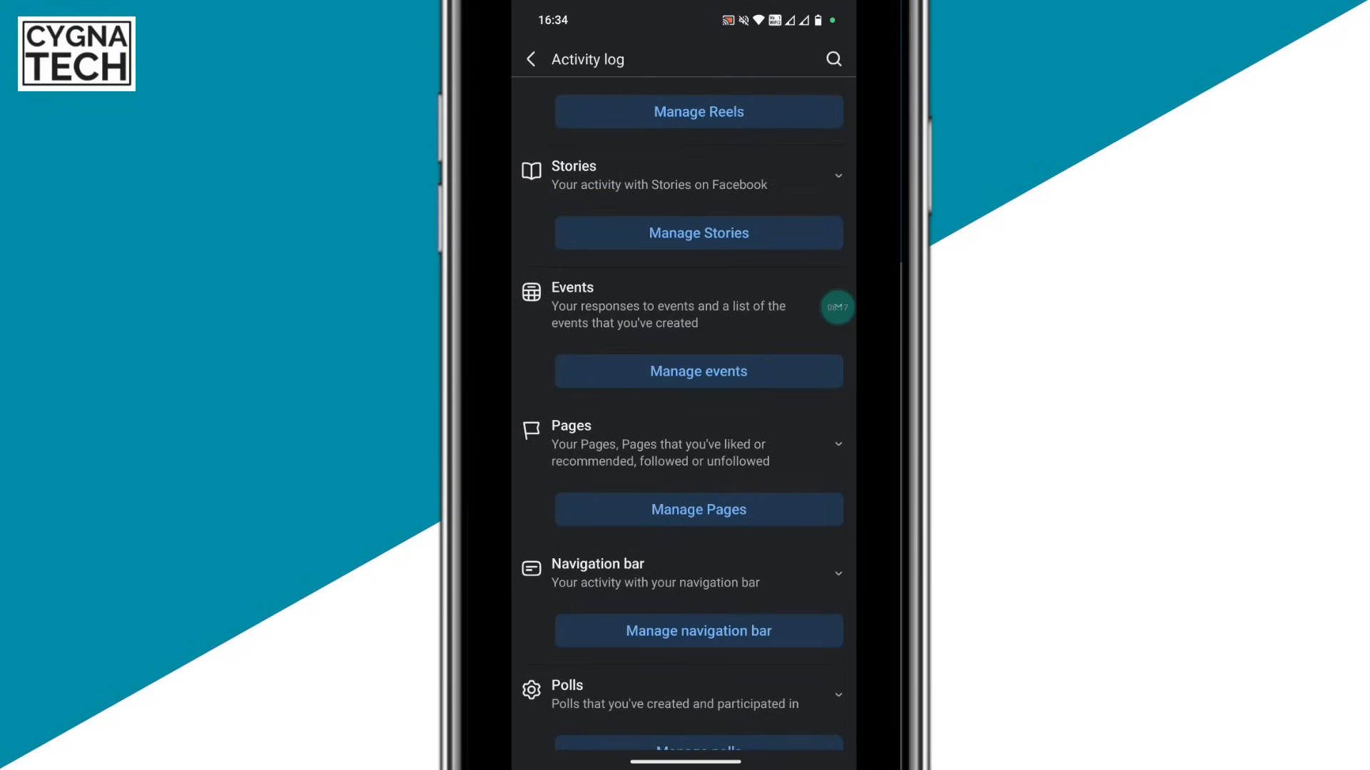